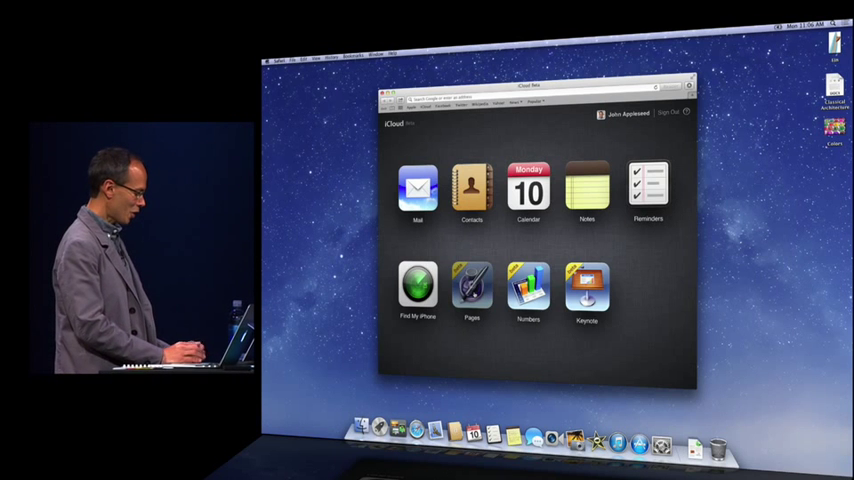
- Launch Pages from the iCloud home screen to reach the Grove Surfboards document
{"action": "left_click", "coordinate": [471, 287]}
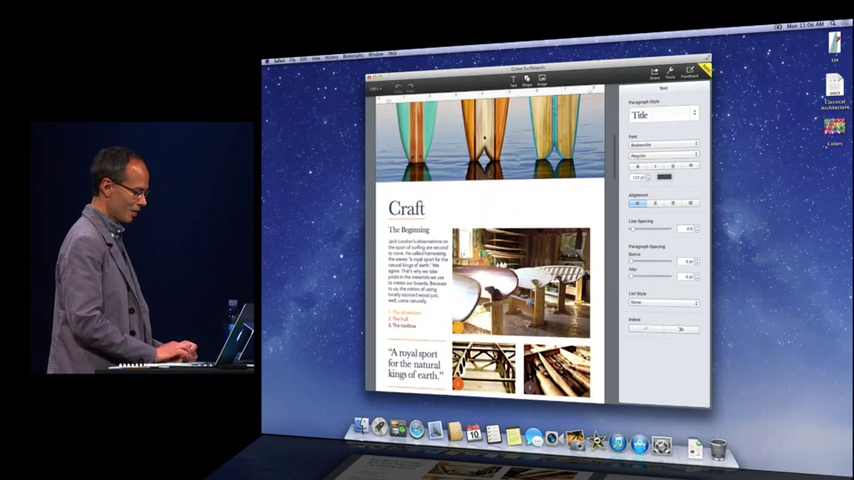
{"action": "scroll", "scroll_direction": "down", "scroll_amount": 3}
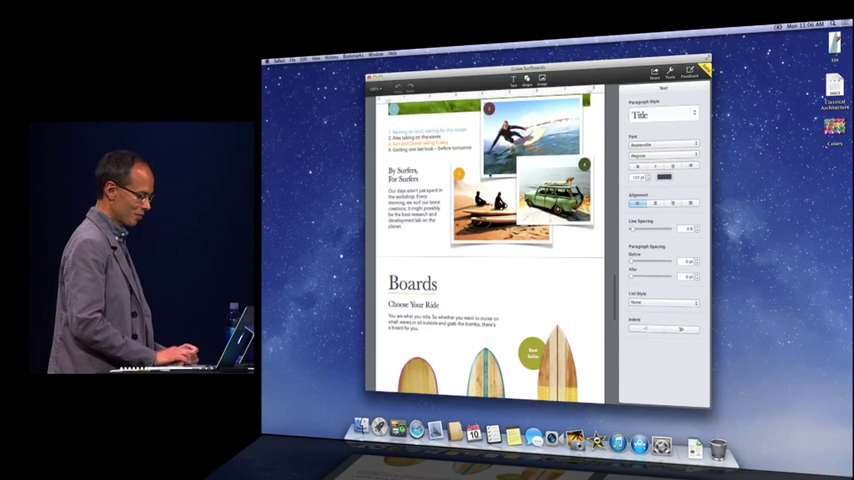
{"action": "scroll", "scroll_direction": "down", "scroll_amount": 3}
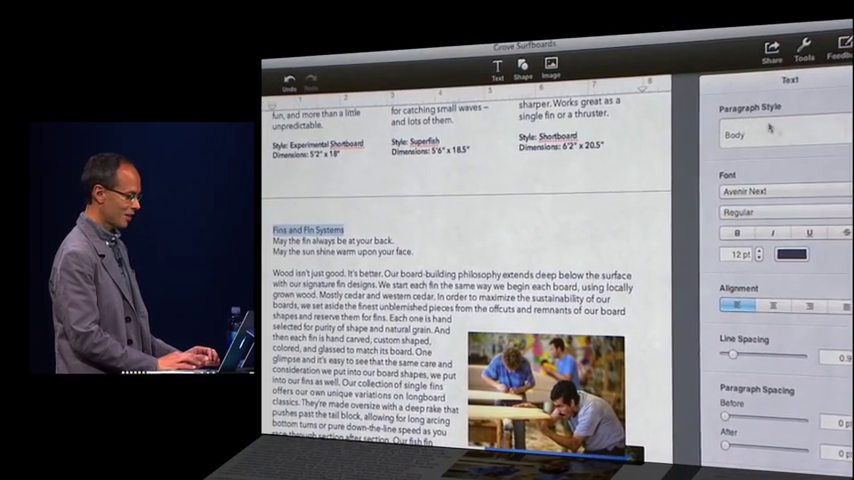
- Apply a heading paragraph style to 'Fins and Fin Systems' and restyle the two motto lines
{"action": "left_click", "coordinate": [765, 133]}
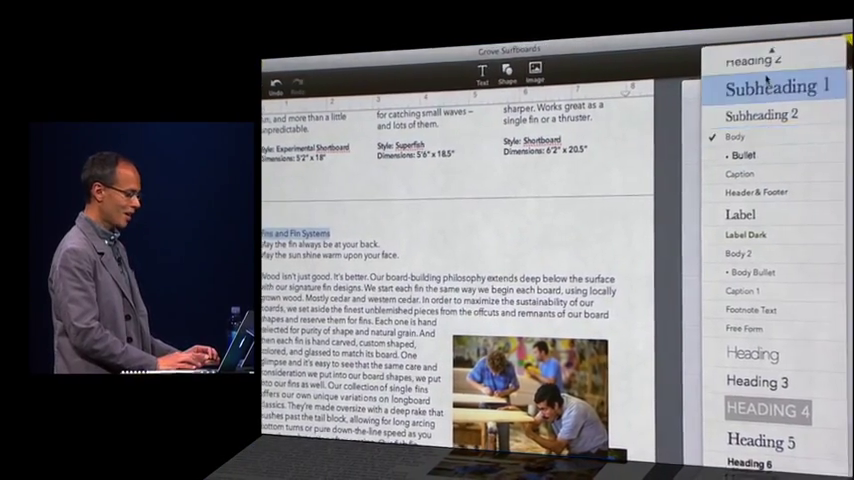
{"action": "left_click", "coordinate": [775, 86]}
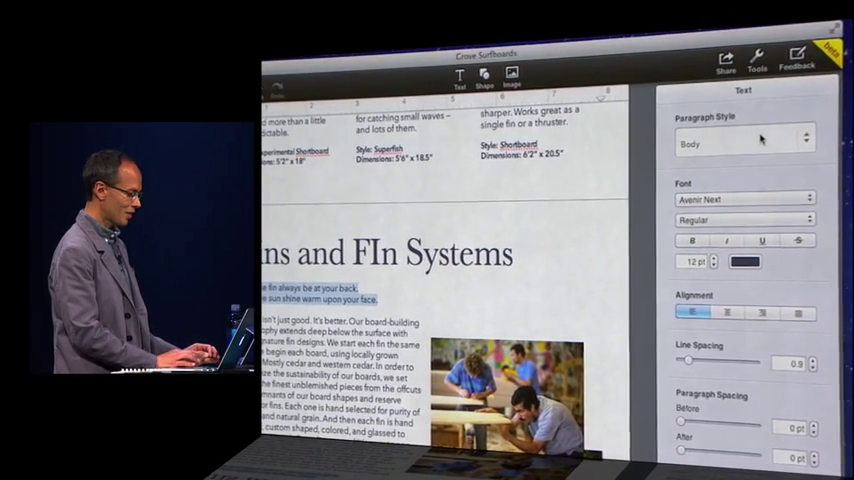
{"action": "left_click", "coordinate": [744, 141]}
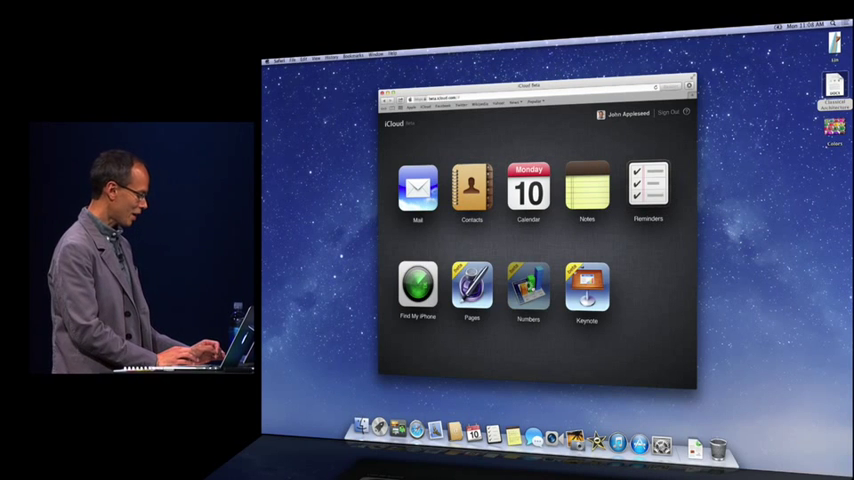
- Launch Numbers and switch the Treehaus spreadsheet to the Quarterly Expenses sheet
{"action": "left_click", "coordinate": [528, 288]}
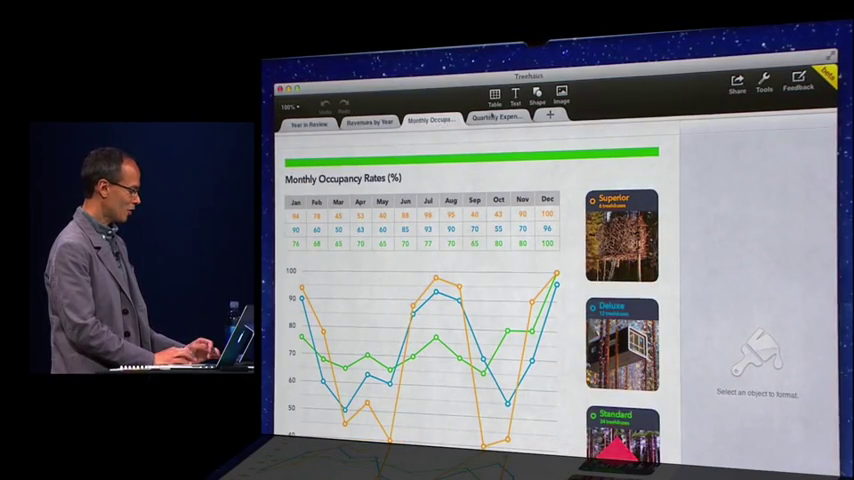
{"action": "left_click", "coordinate": [497, 118]}
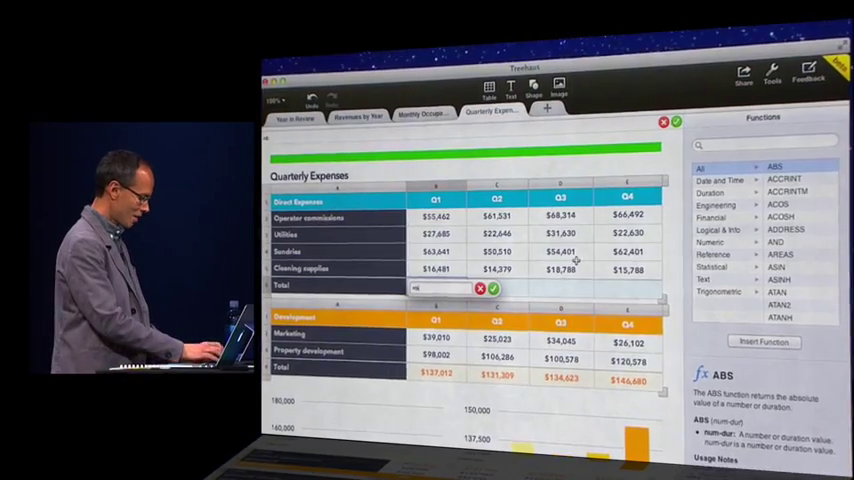
- Start the direct expenses total formula with =SUM( in the Total row
{"action": "type", "text": "sum("}
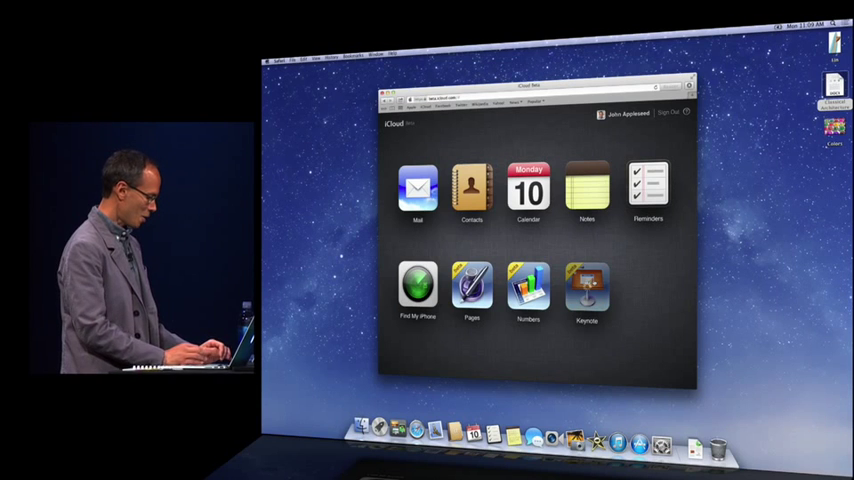
- Launch Keynote, open Pigments, and move to the History of Pigments slide
{"action": "left_click", "coordinate": [587, 288]}
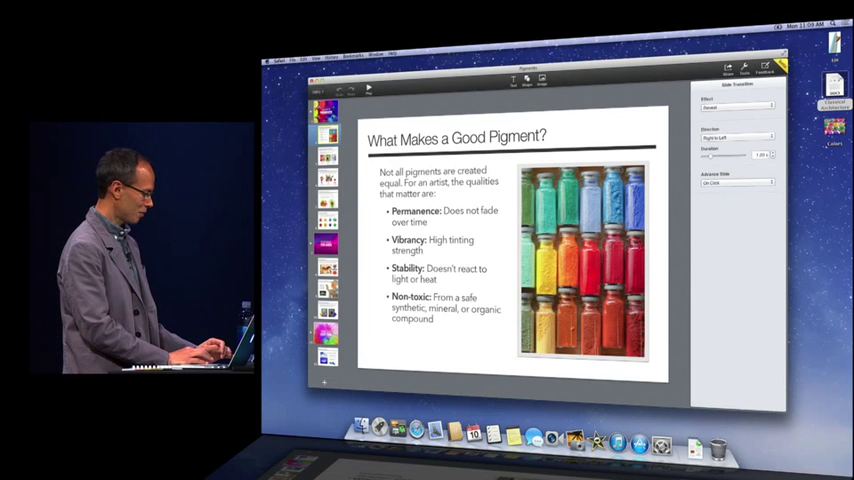
{"action": "key", "text": "right"}
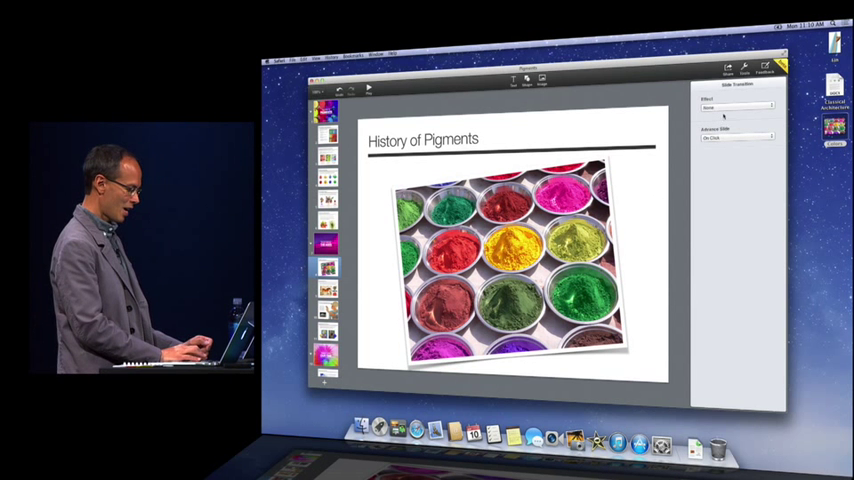
- Show the transition effect list for the History of Pigments slide
{"action": "left_click", "coordinate": [736, 107]}
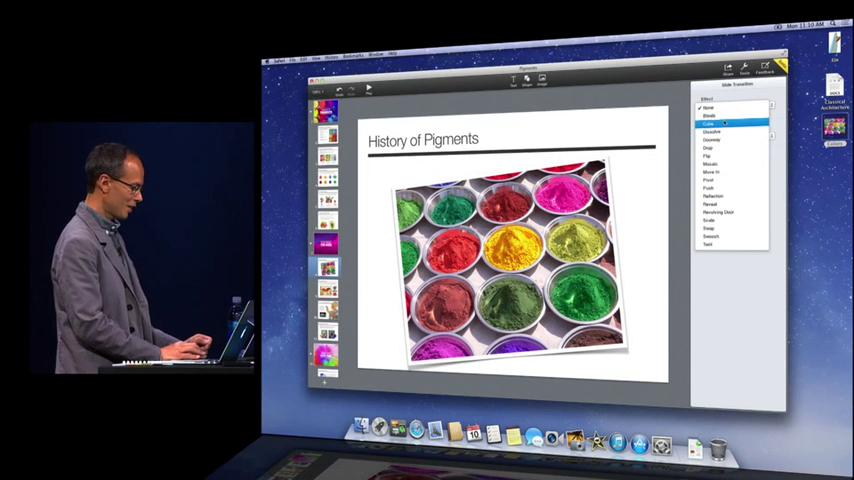